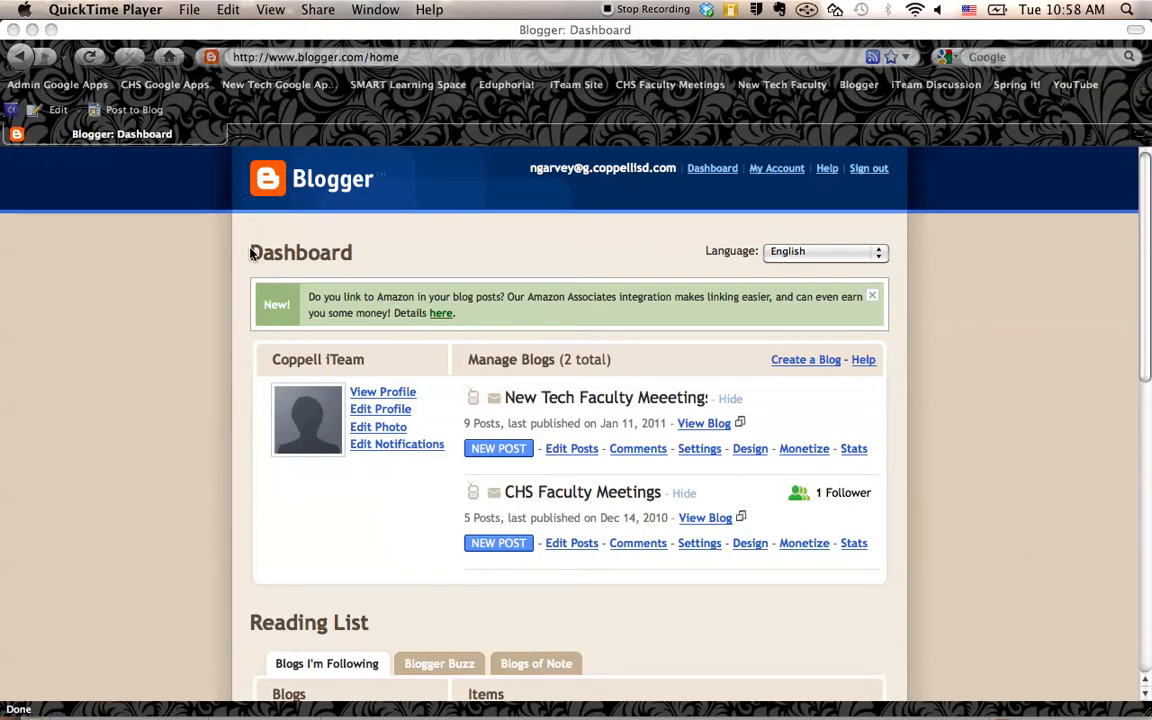
pyautogui.moveTo(788, 470)
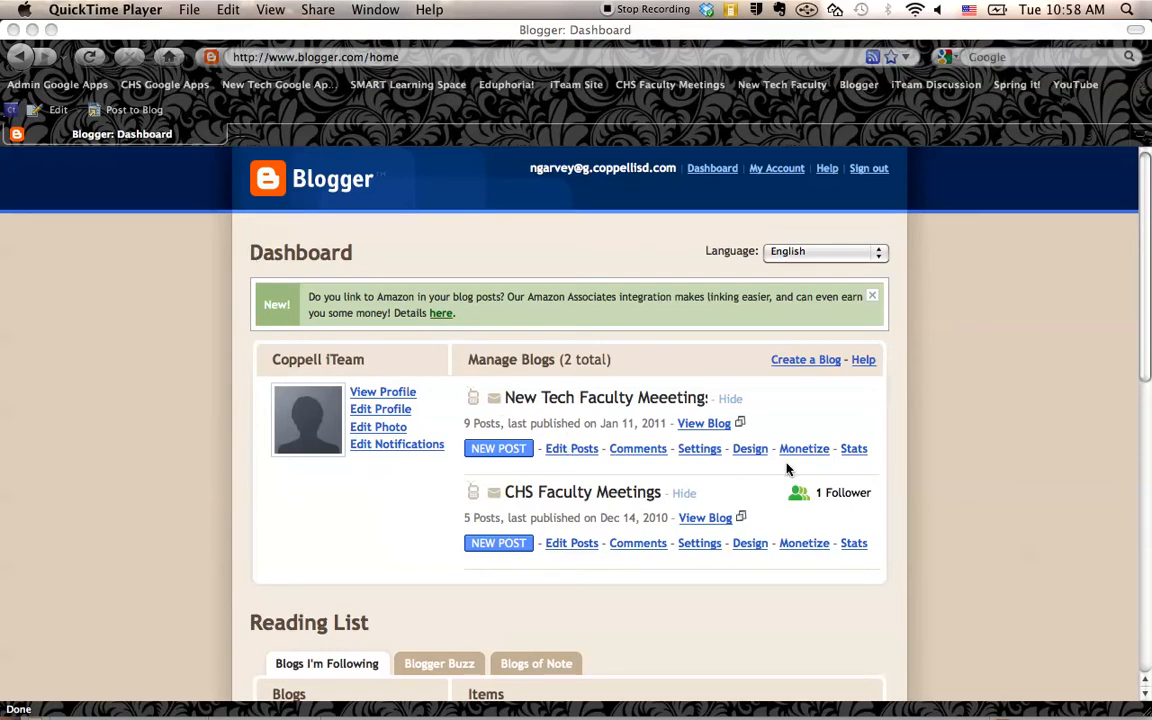
pyautogui.moveTo(490, 468)
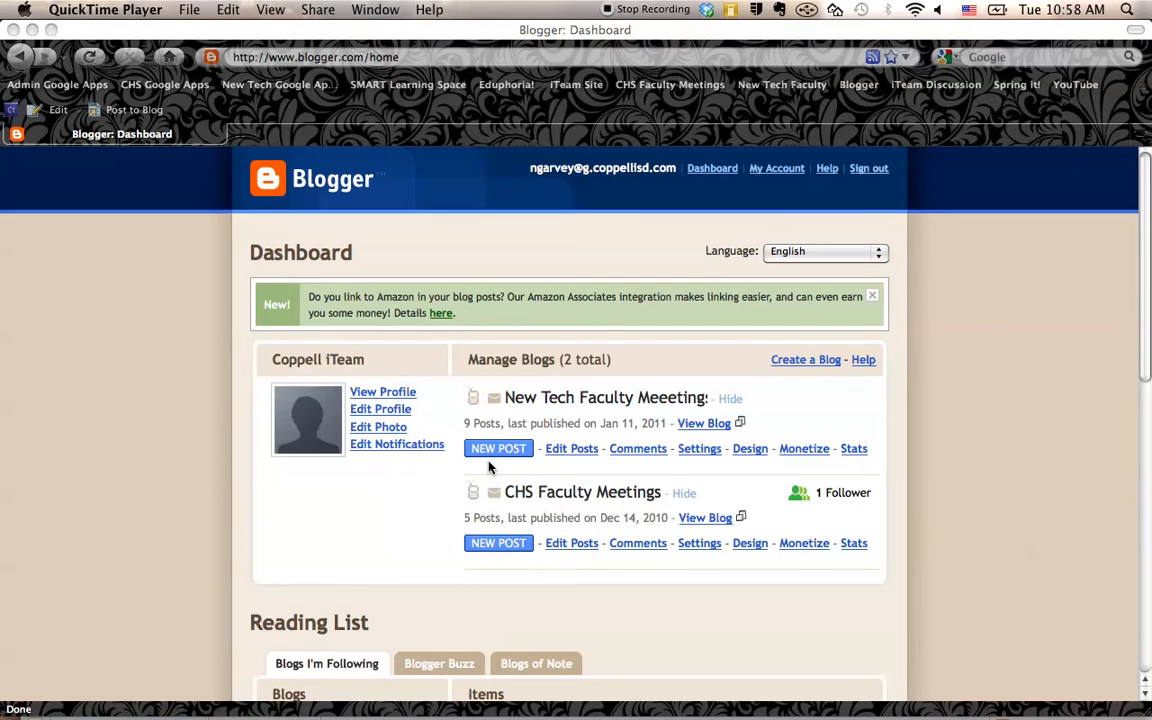
pyautogui.moveTo(616, 470)
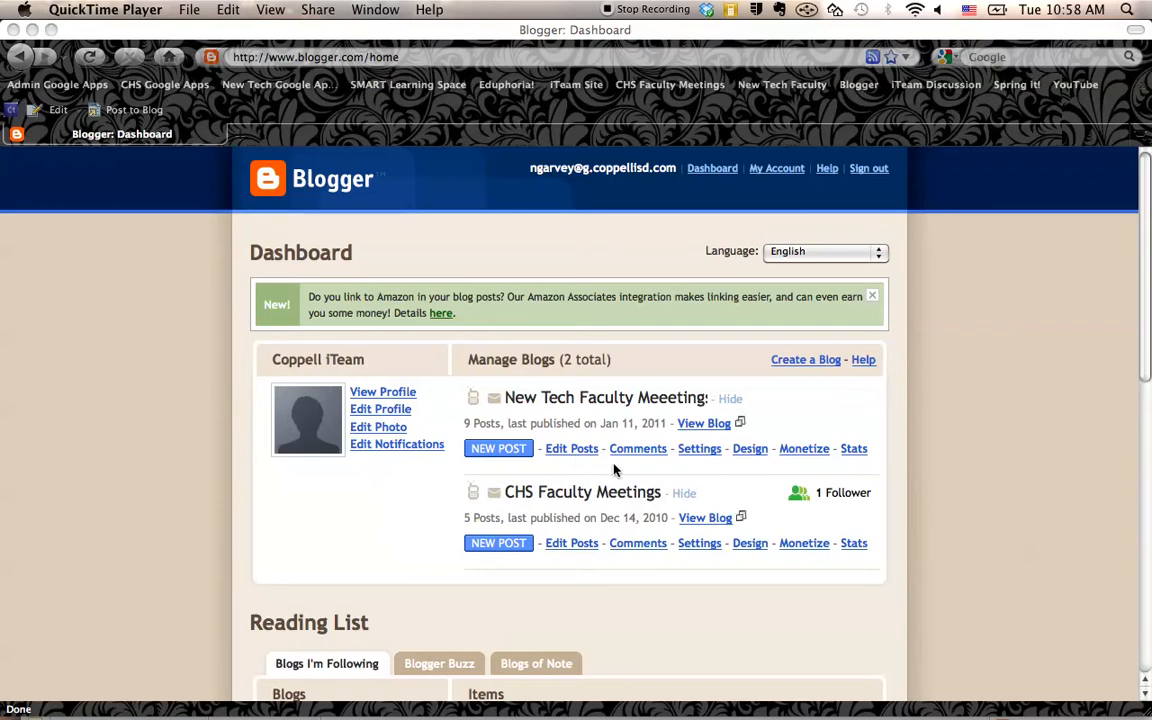
pyautogui.moveTo(716, 470)
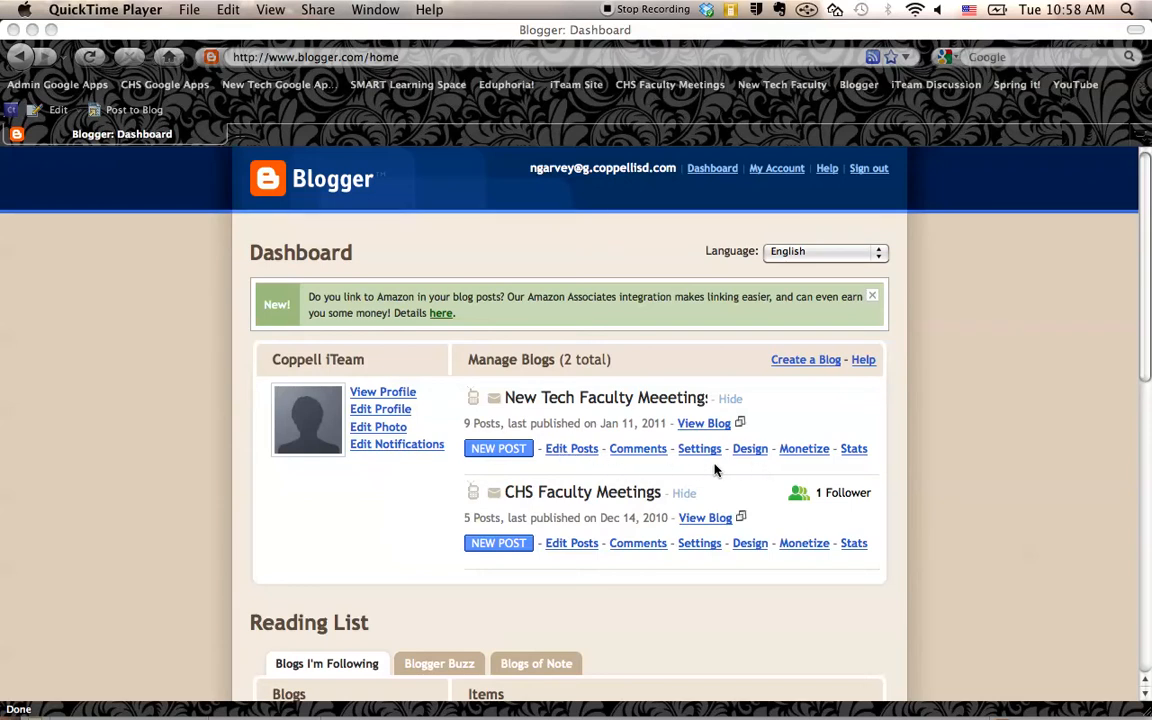
pyautogui.moveTo(698, 462)
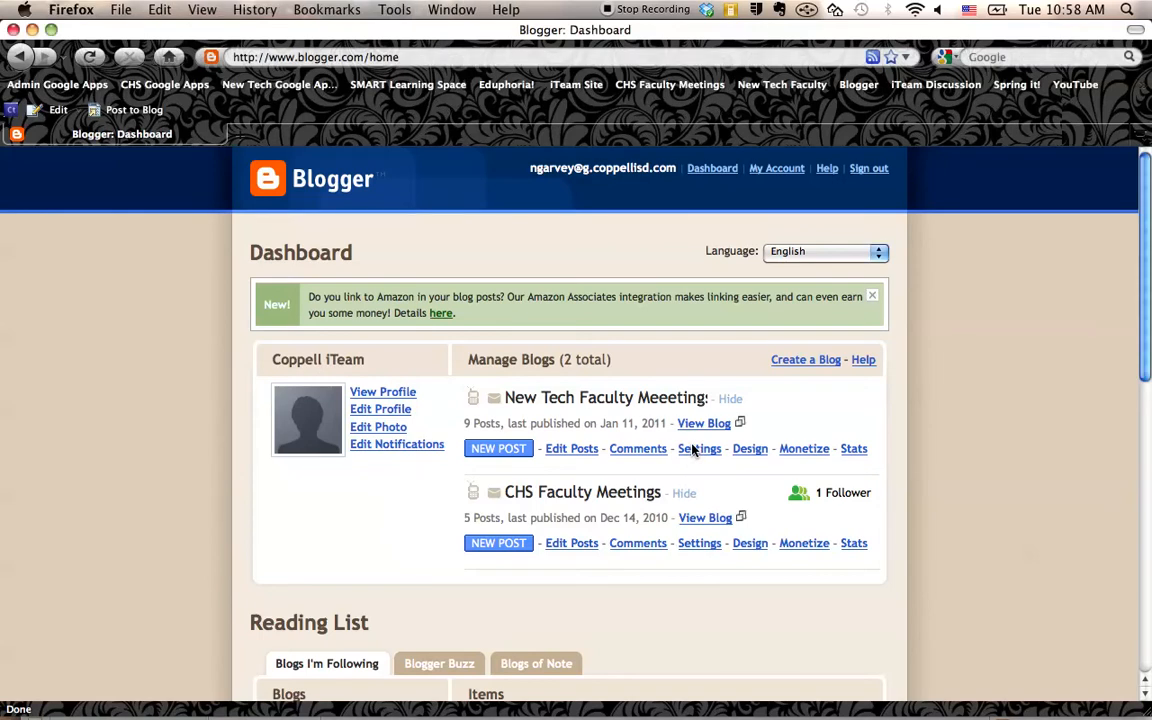
# Go to the New Tech Faculty Meeetings blog's Basic Settings page from the dashboard
pyautogui.click(700, 448)
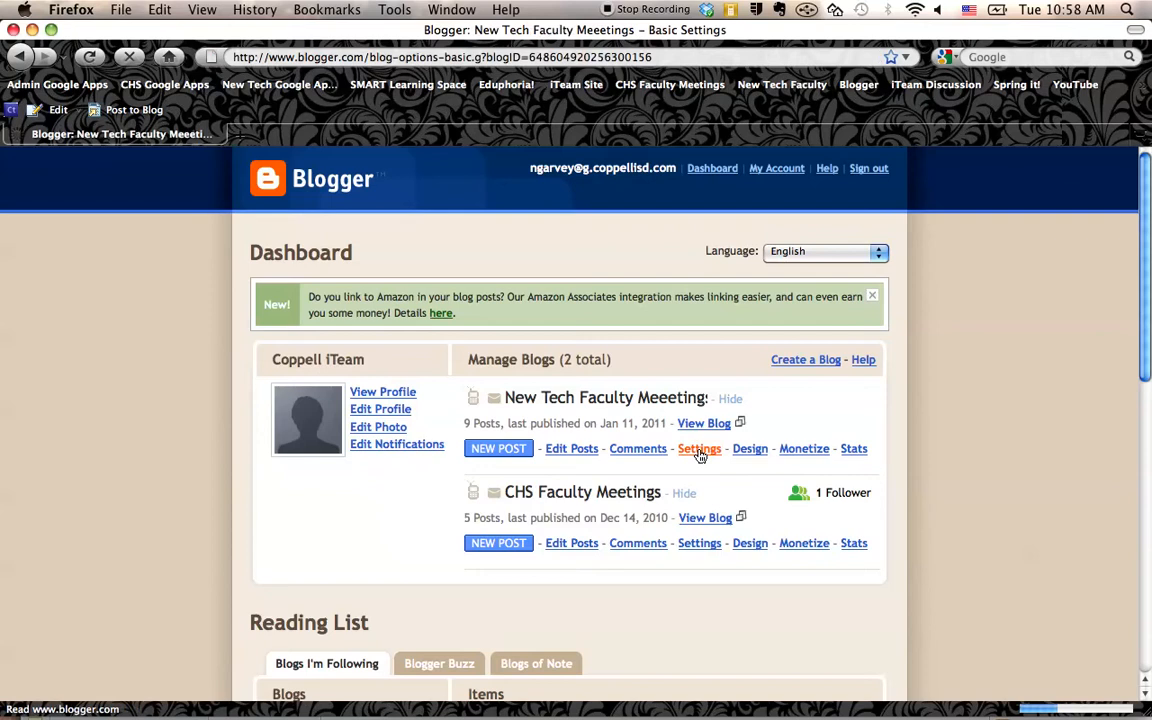
pyautogui.click(700, 448)
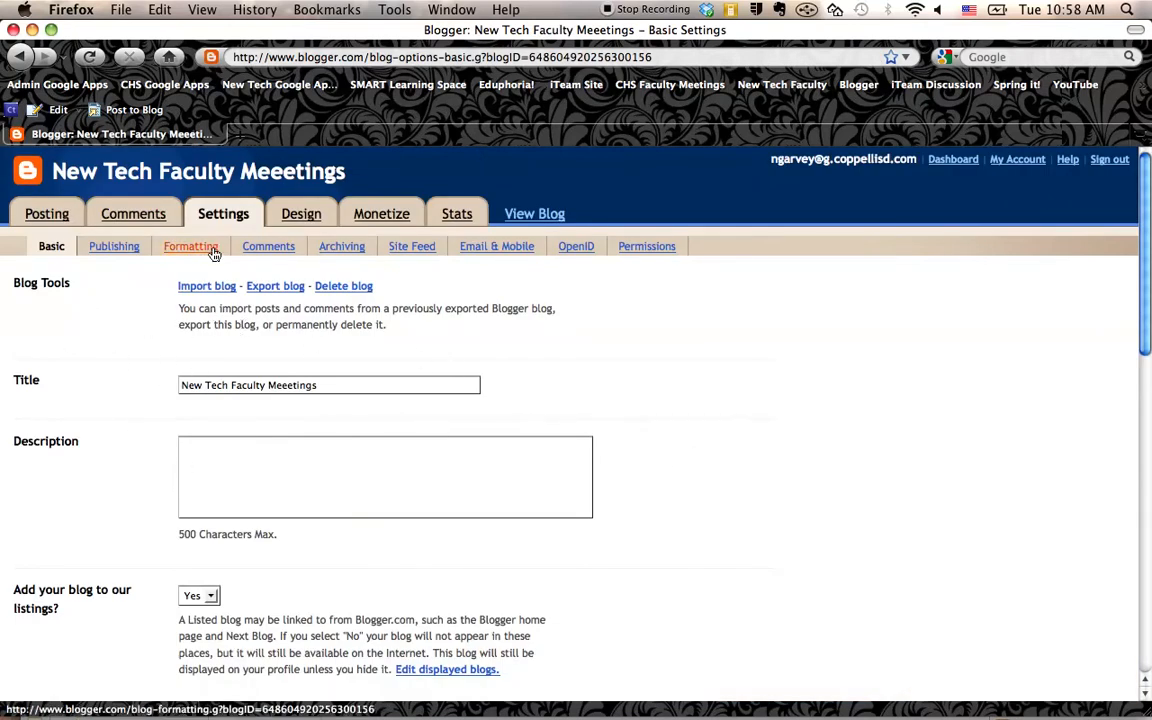
pyautogui.moveTo(200, 180)
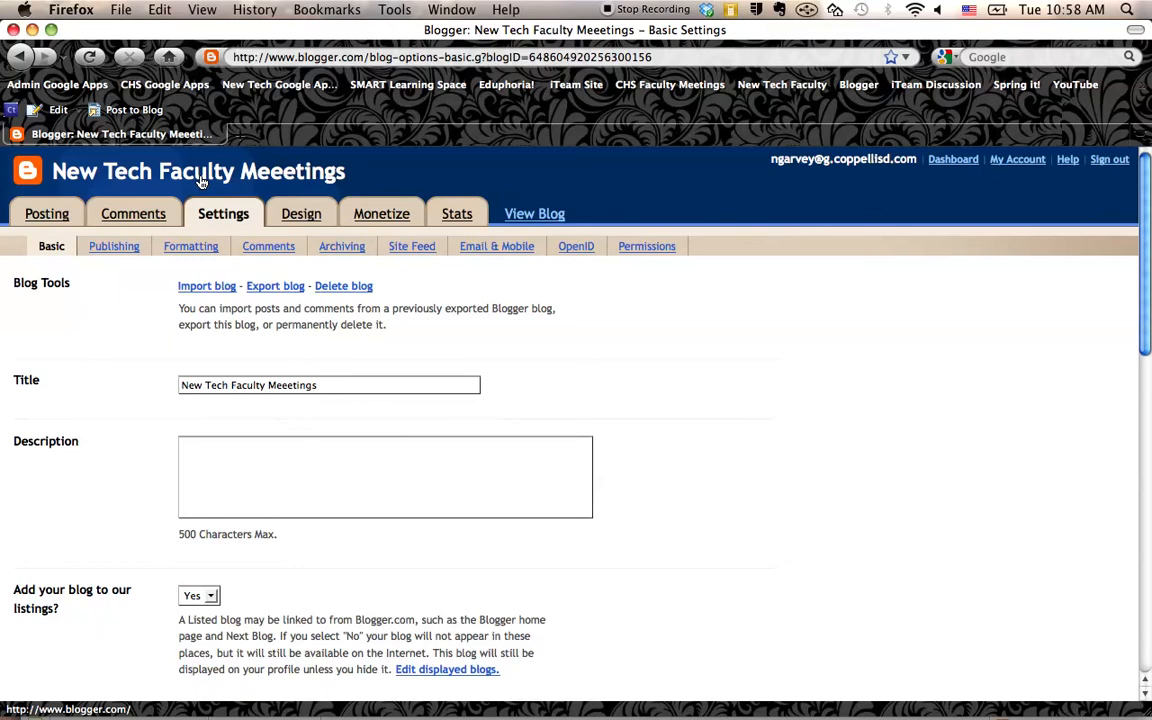
pyautogui.moveTo(52, 246)
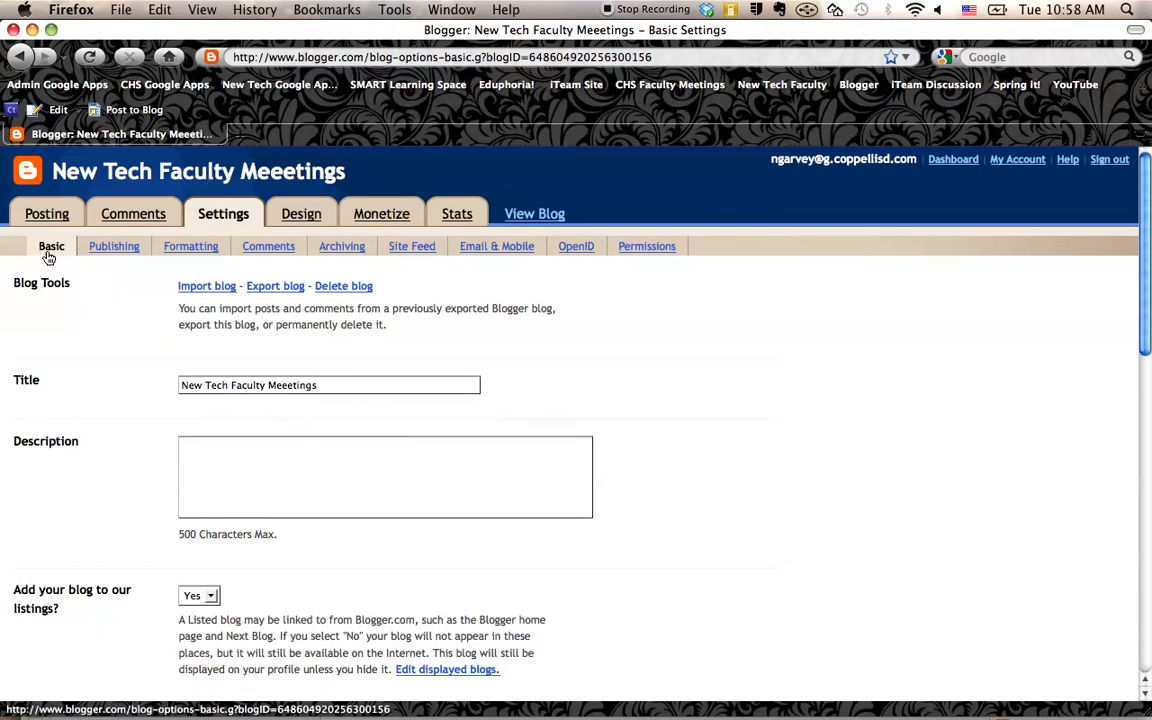
pyautogui.moveTo(190, 246)
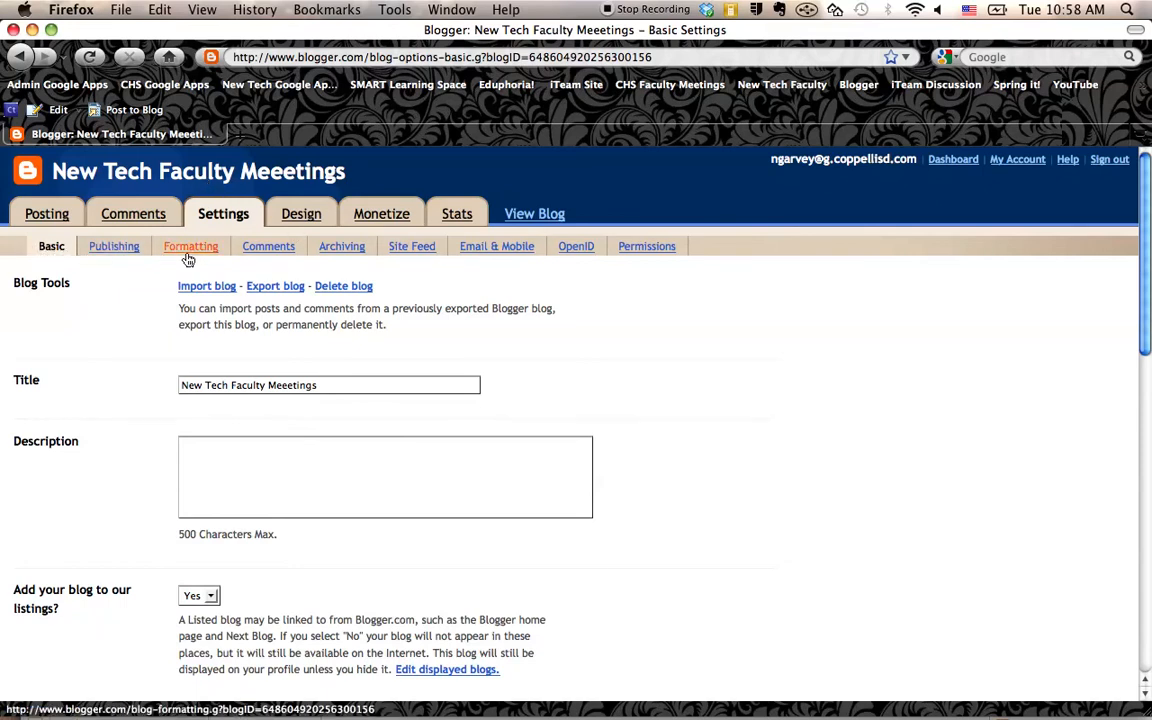
pyautogui.moveTo(396, 270)
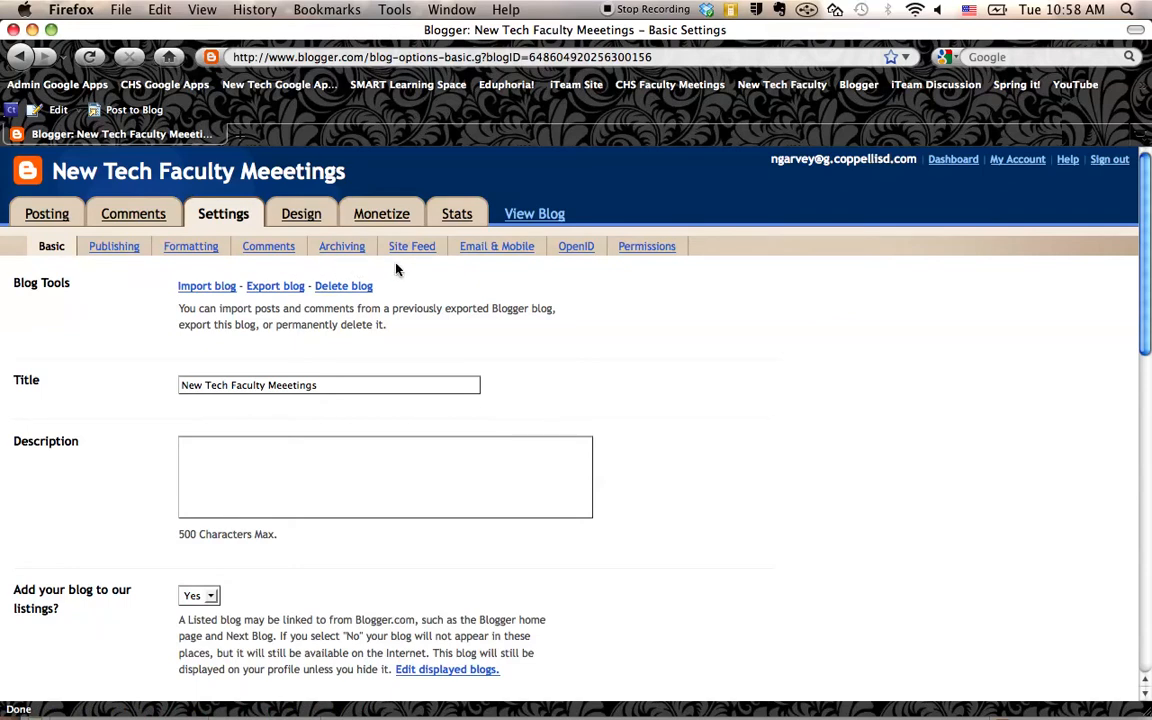
pyautogui.moveTo(496, 246)
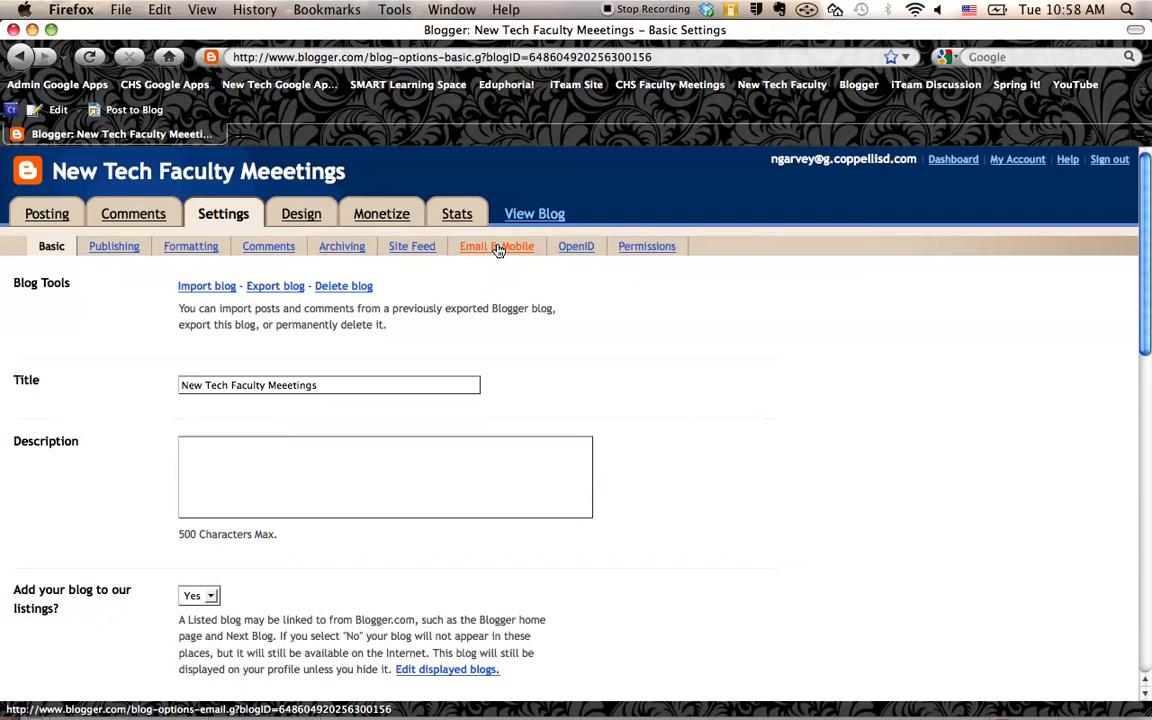
# Switch to the Email & Mobile settings and bring the Posting Options into view
pyautogui.click(496, 246)
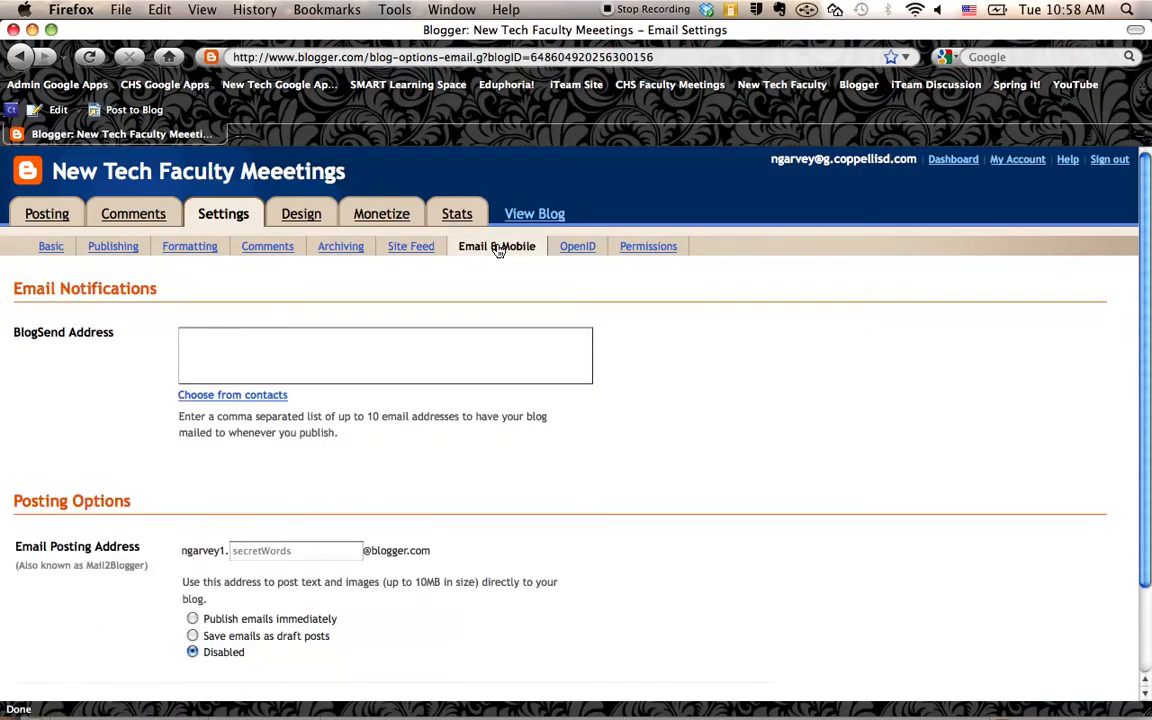
pyautogui.moveTo(696, 348)
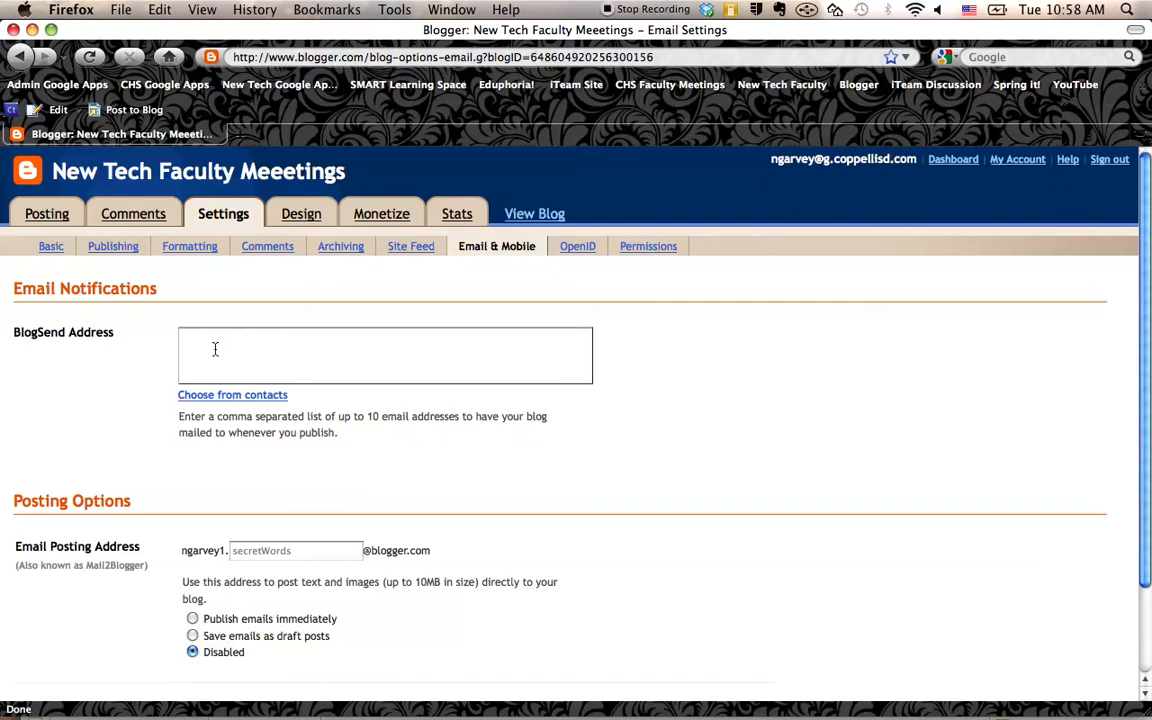
pyautogui.scroll(-3)
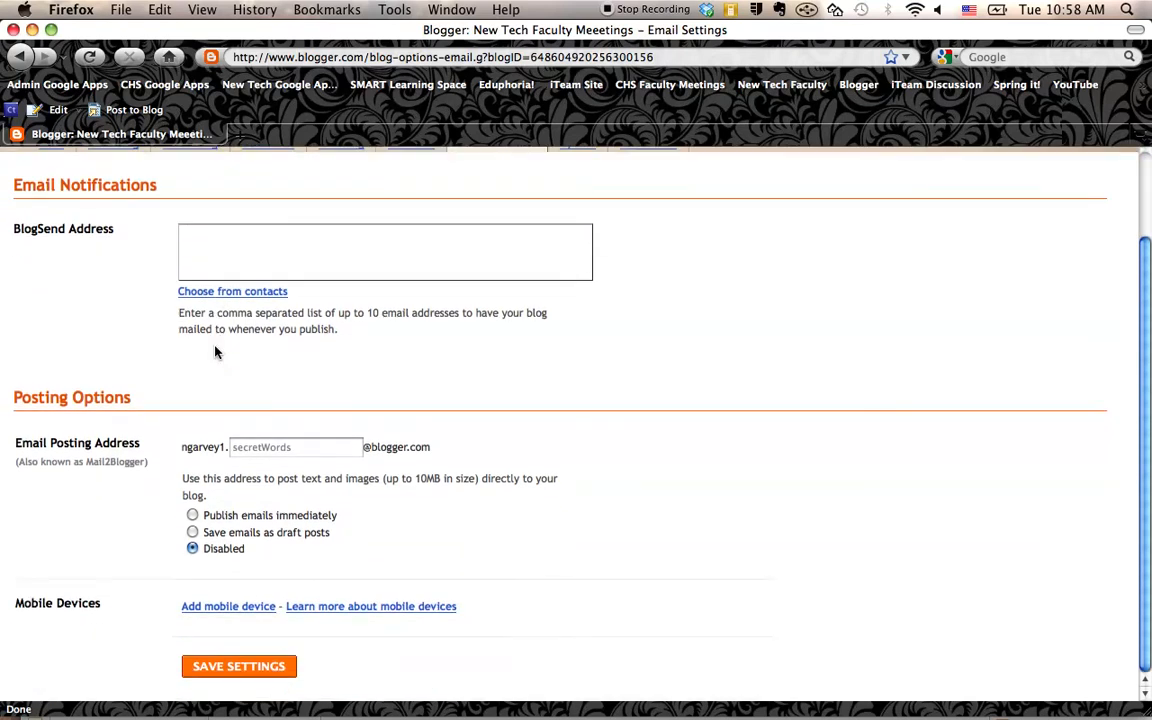
pyautogui.moveTo(16, 462)
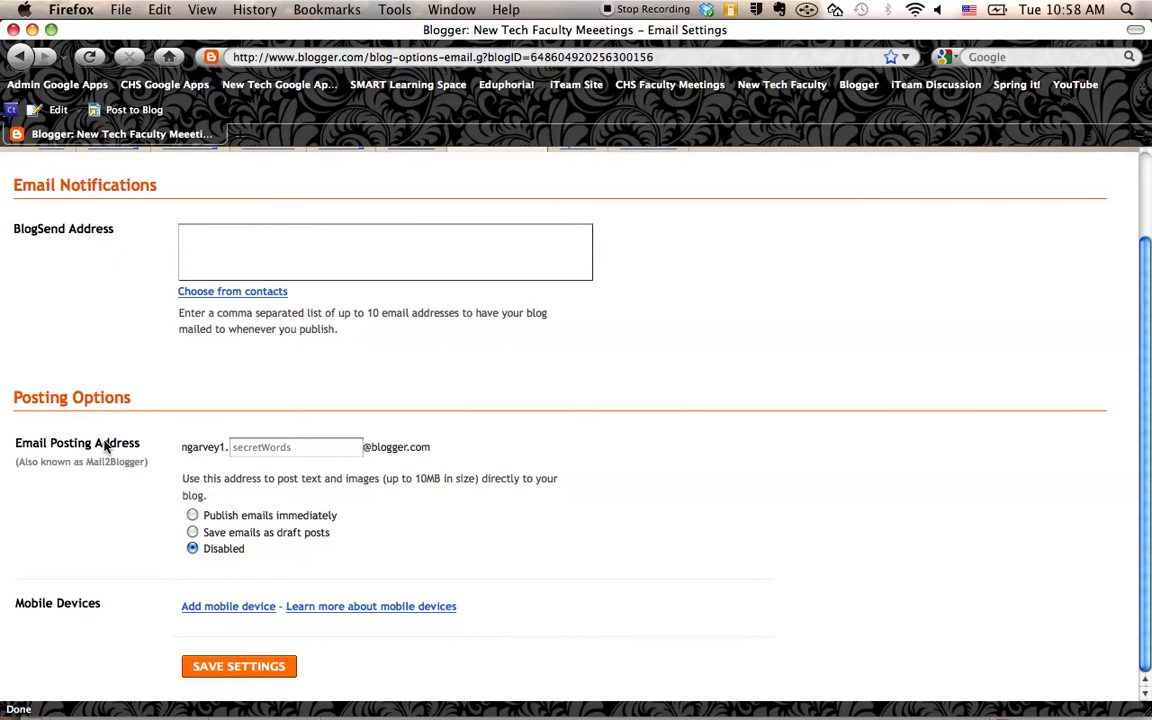
pyautogui.moveTo(200, 468)
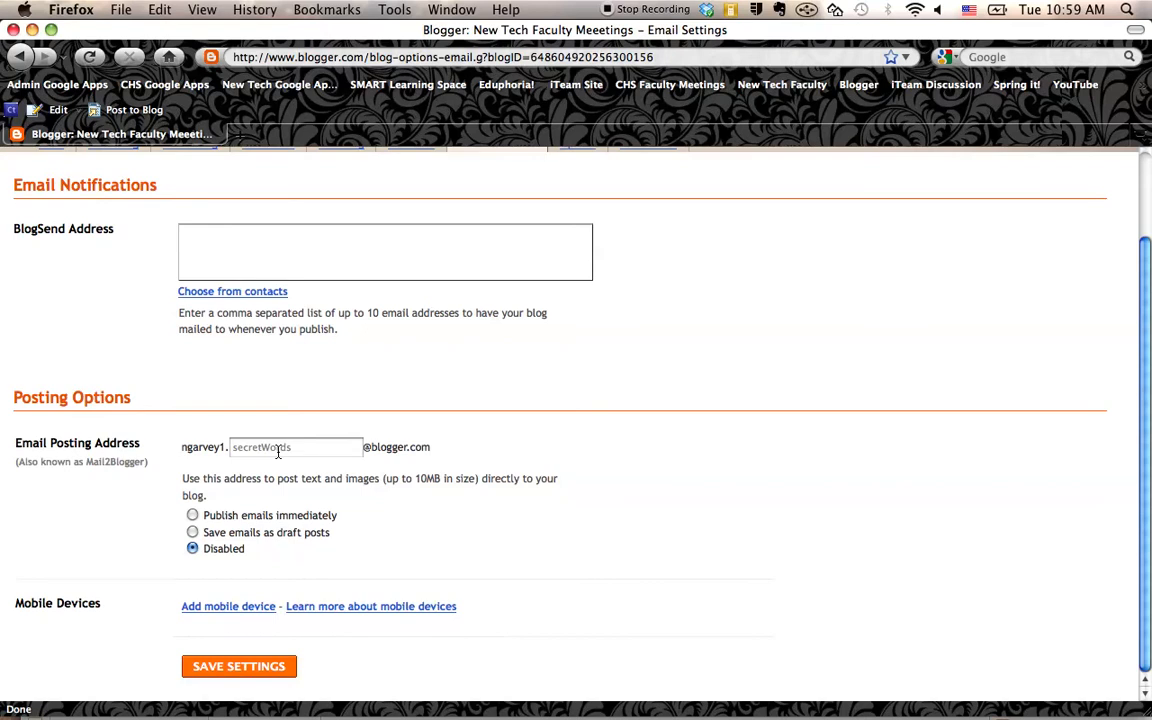
pyautogui.write('new')
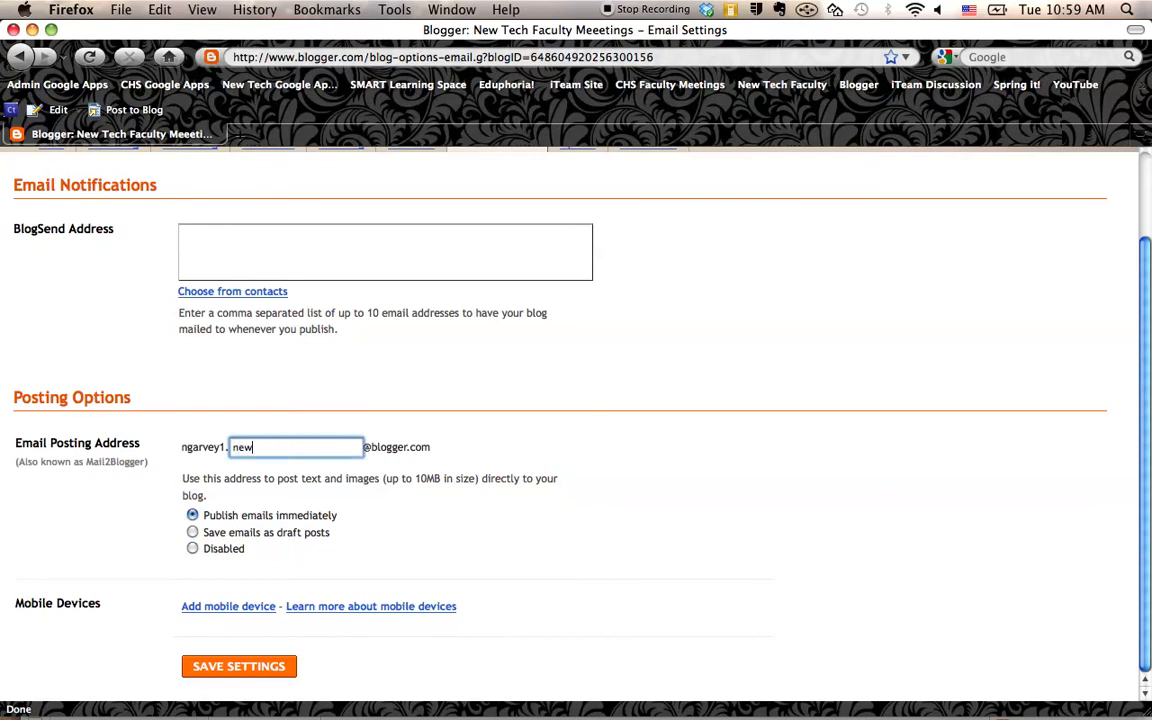
pyautogui.write('tech')
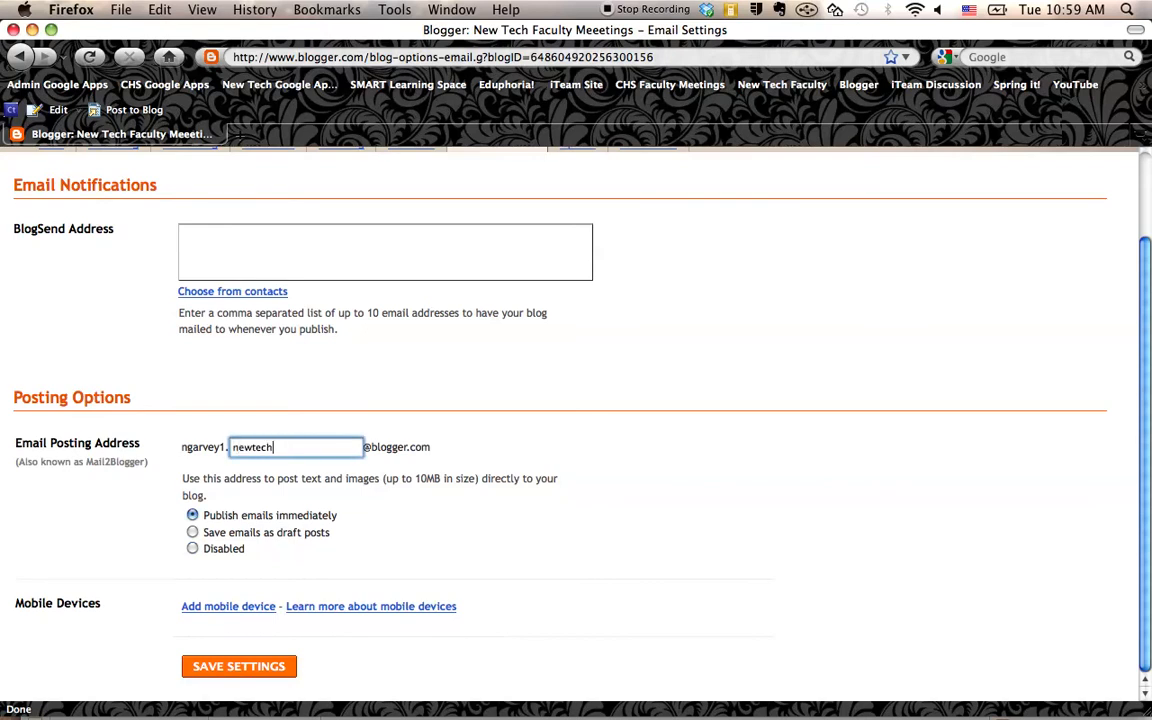
pyautogui.moveTo(314, 548)
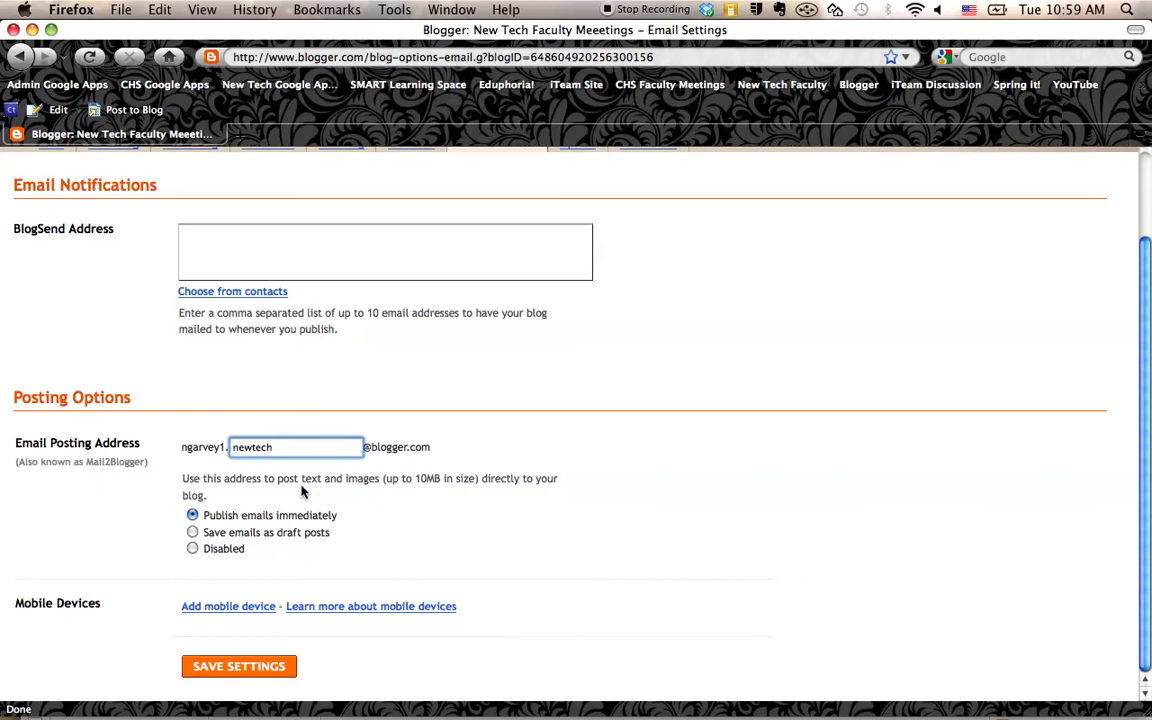
pyautogui.moveTo(430, 488)
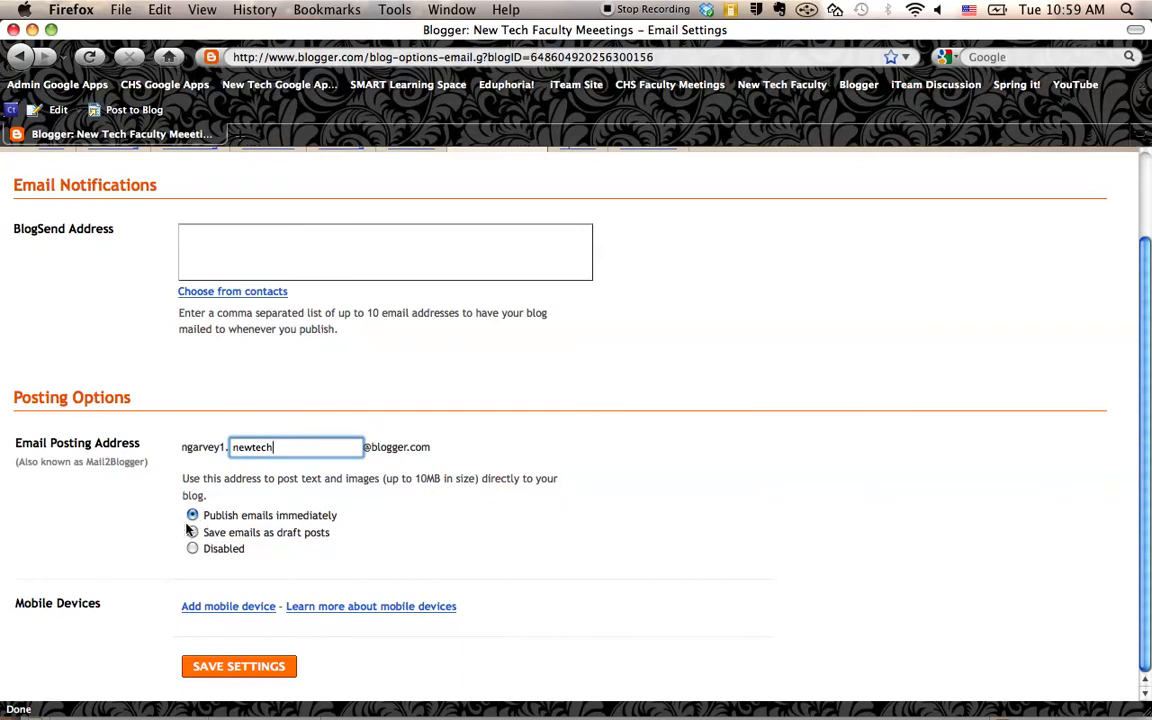
pyautogui.moveTo(344, 528)
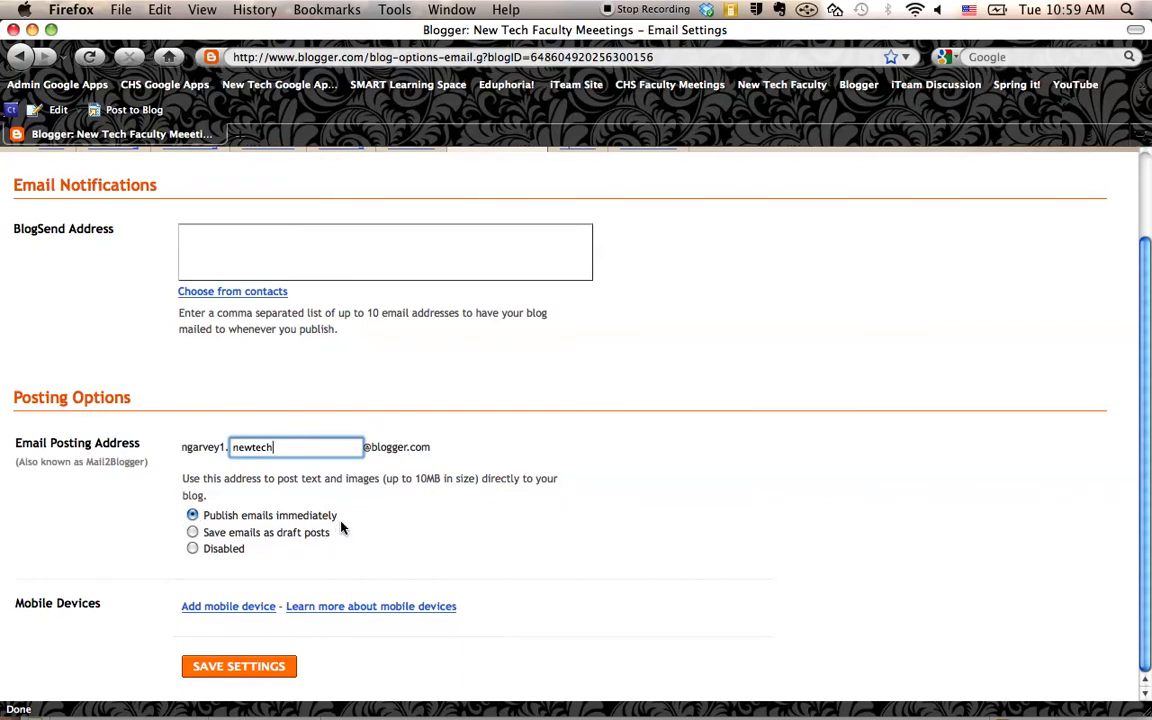
pyautogui.moveTo(344, 520)
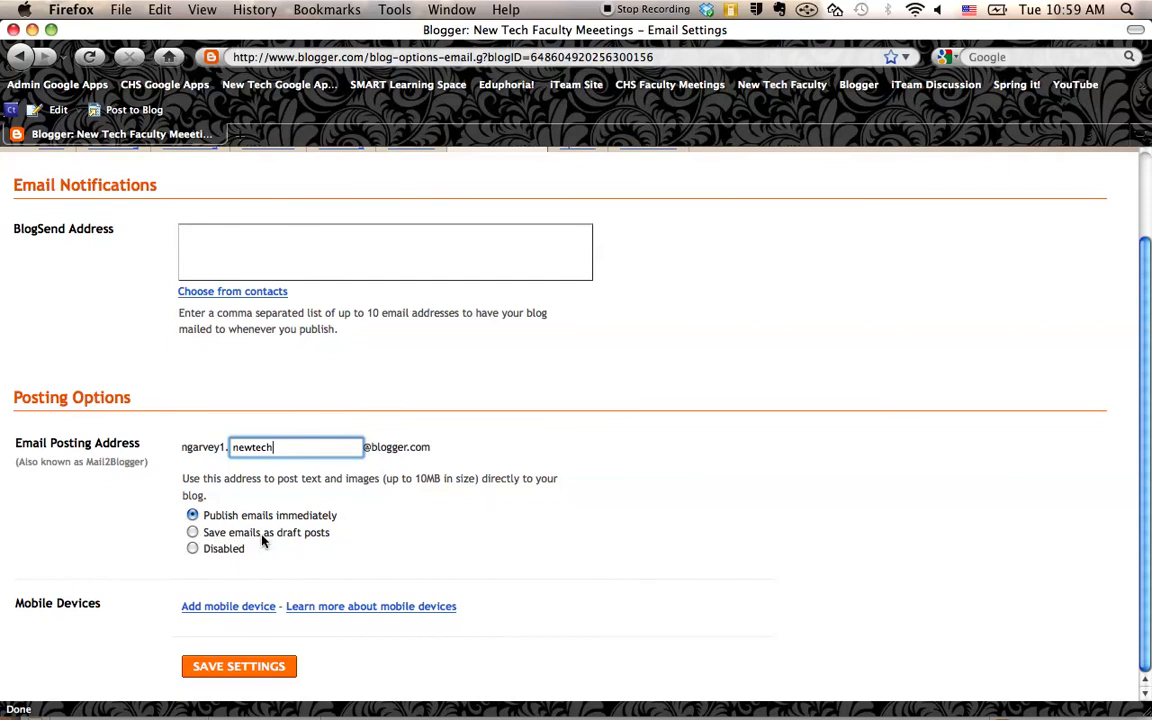
pyautogui.moveTo(336, 540)
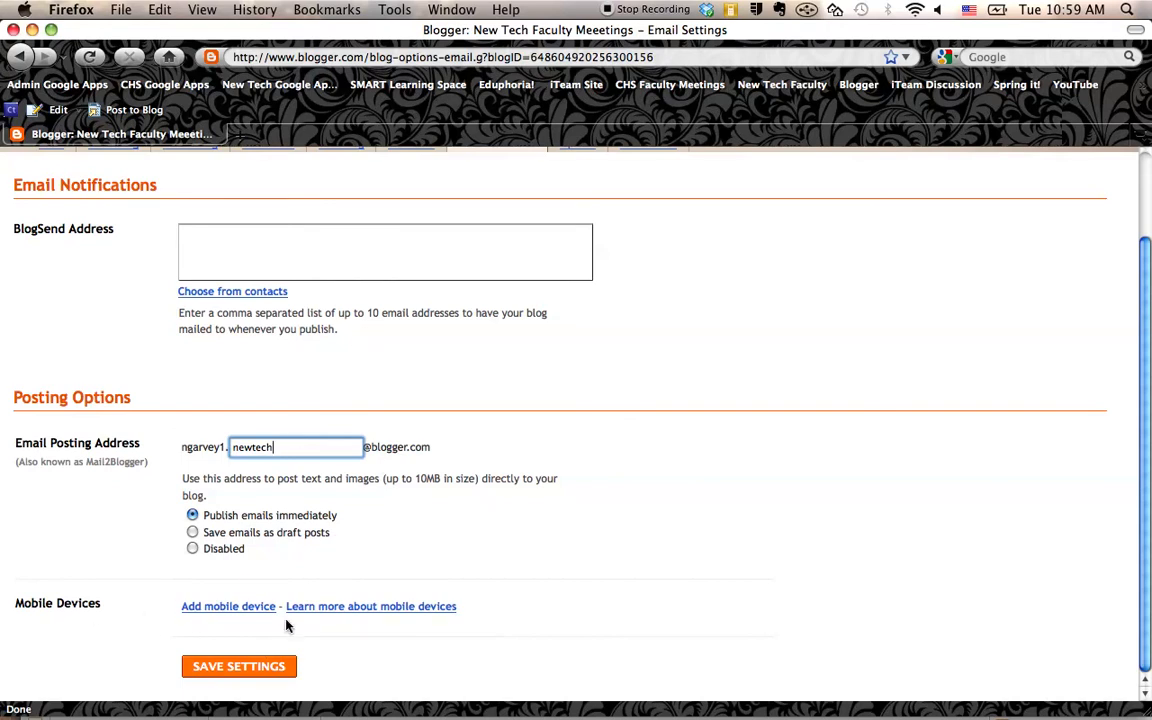
pyautogui.moveTo(380, 548)
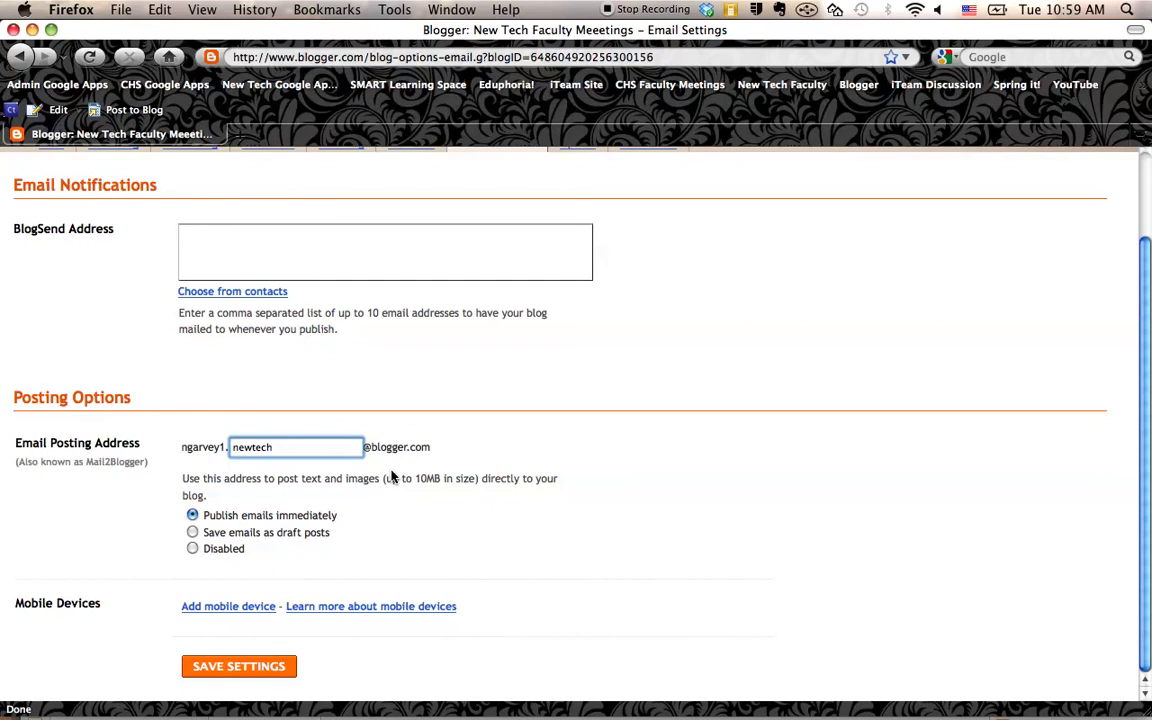
pyautogui.moveTo(452, 456)
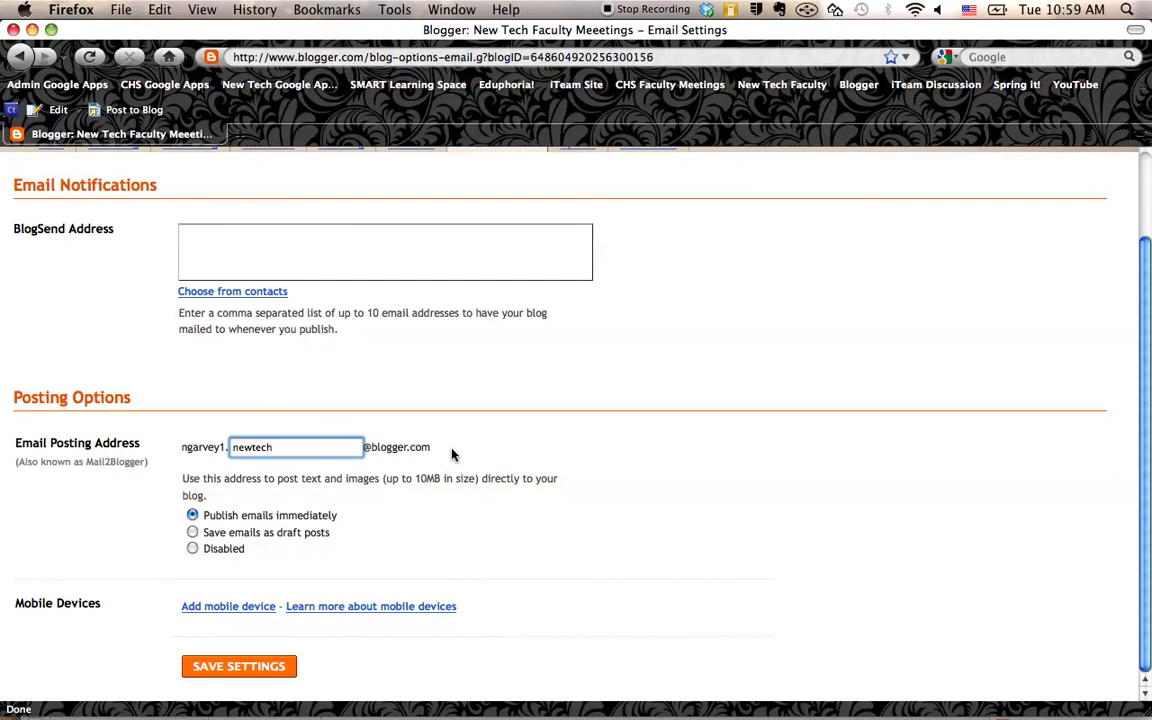